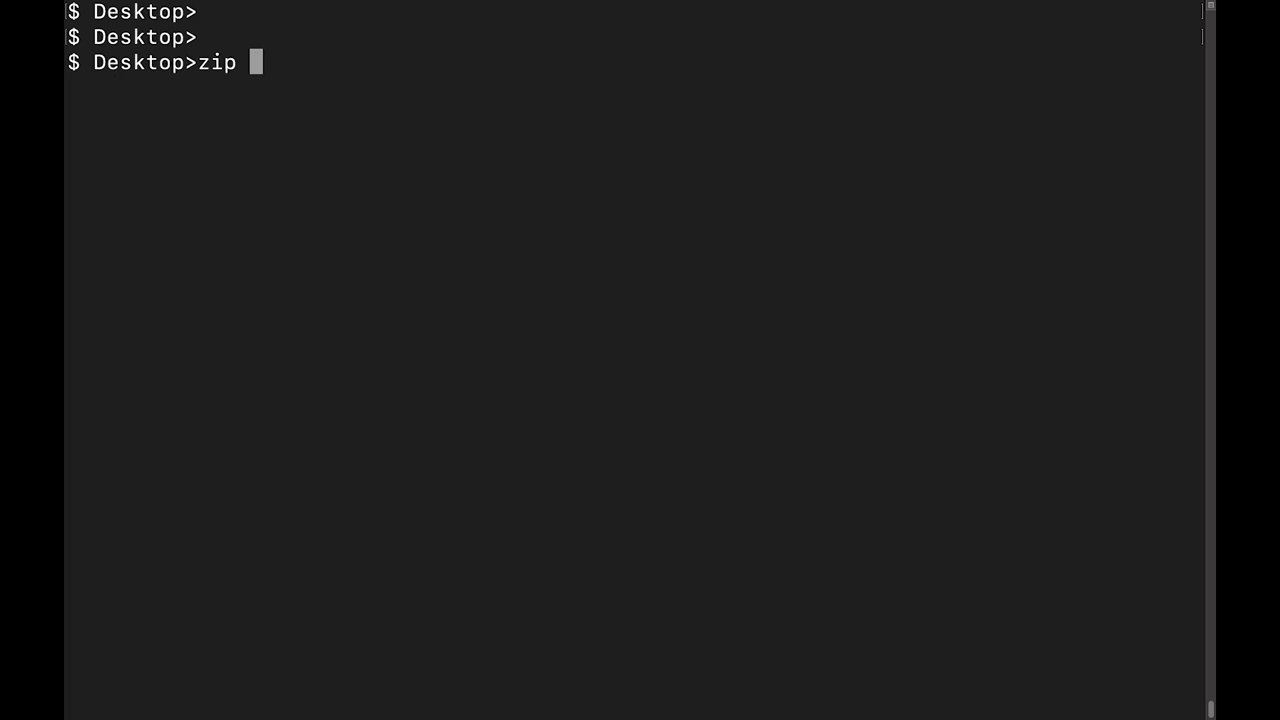
Step: List the Desktop's text files randomtext.txt, data.txt and datahebrew.txt, each 150382 bytes
text(random.zip randomtext.txt)
text(ls -lrt *.txt)
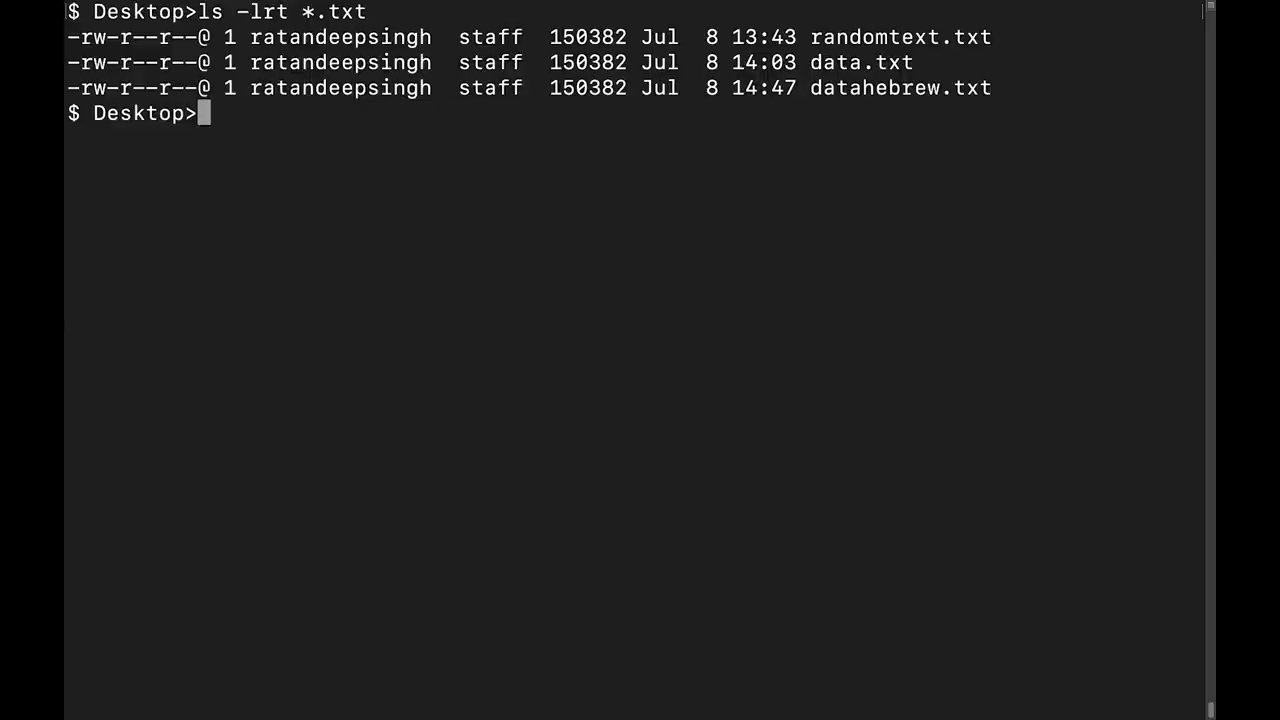
Step: Compress datahebrew.txt into datahebrew.zip, reported as deflated 75%
text(zip dataheb)
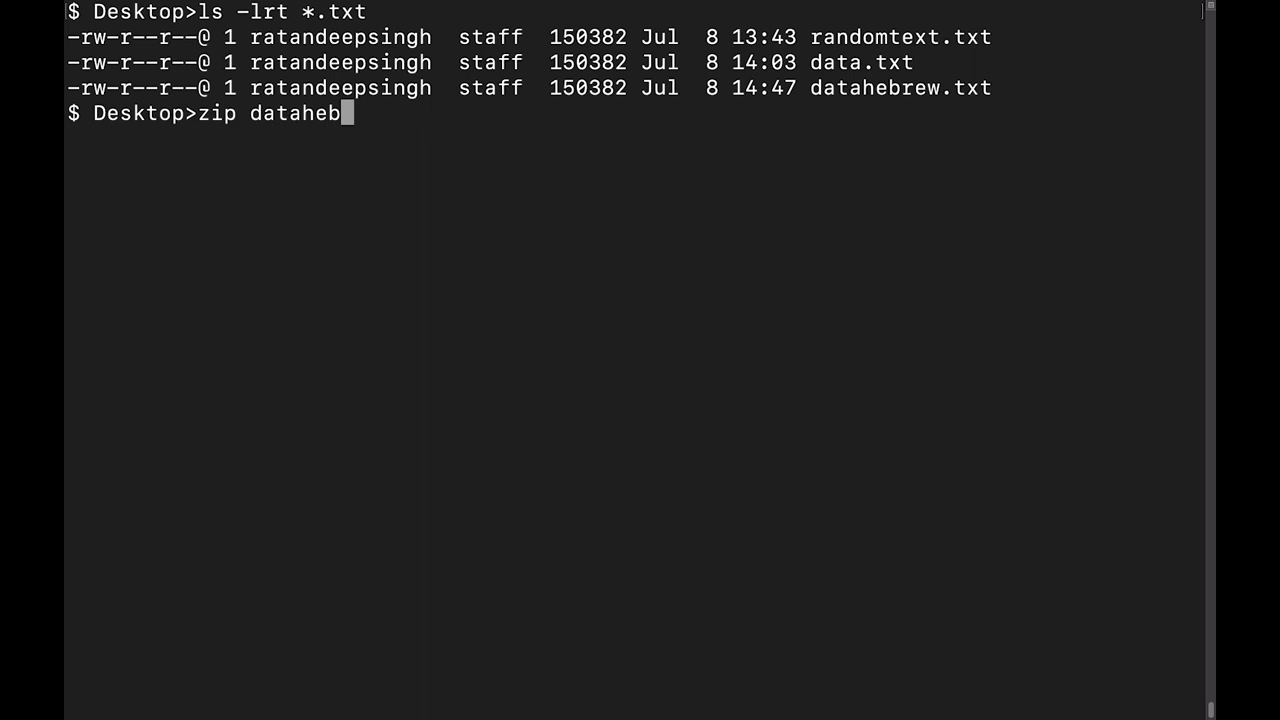
key(Return)
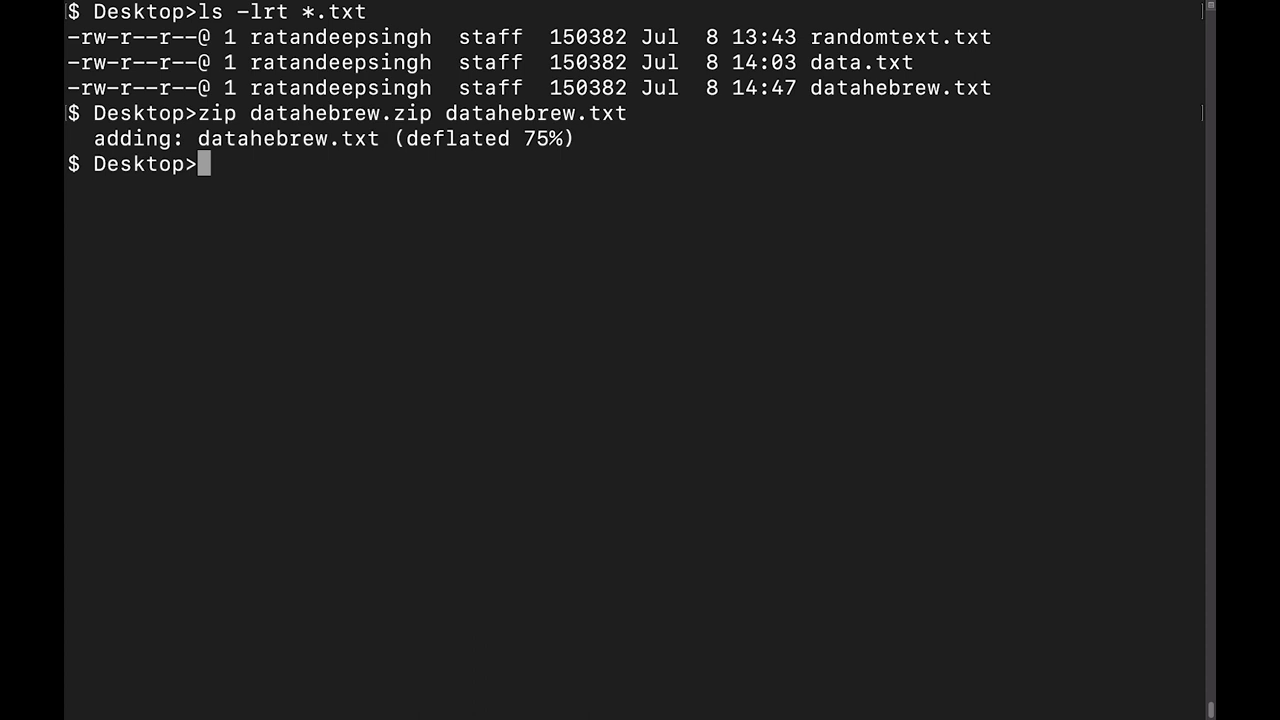